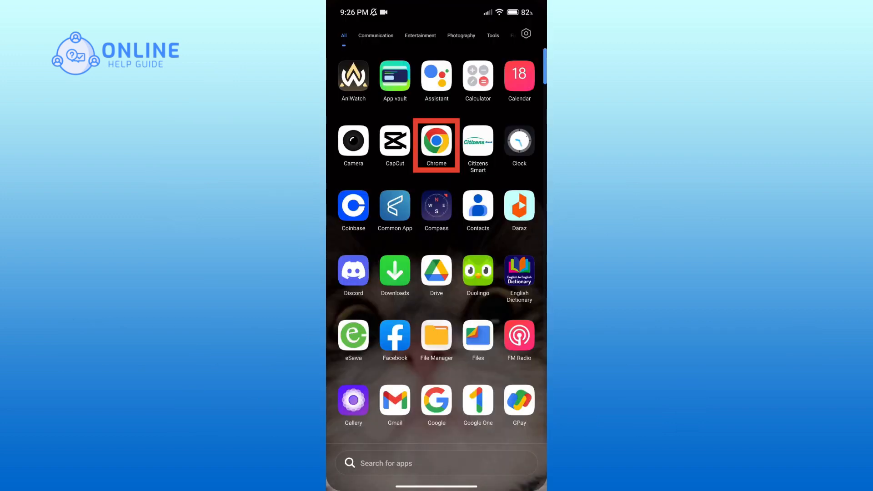
# - Launch Chrome, load hotmart.com, and open the site's menu showing Sign up
pyautogui.click(436, 141)
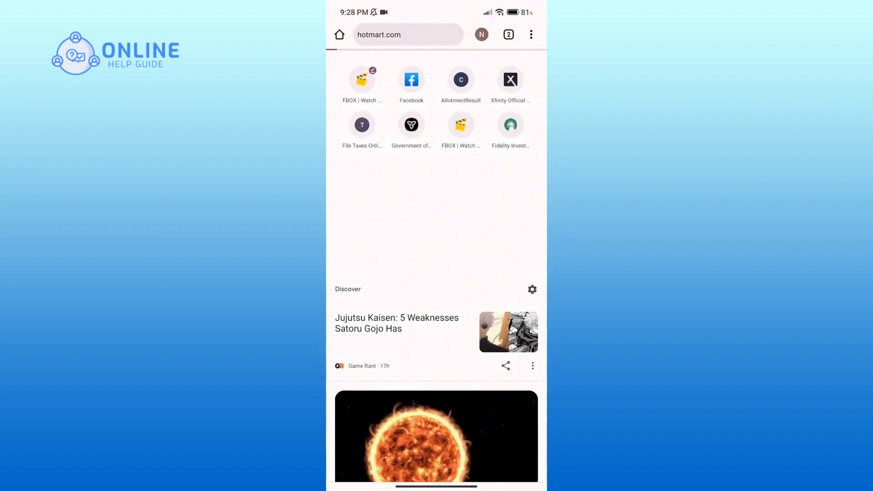
pyautogui.click(407, 34)
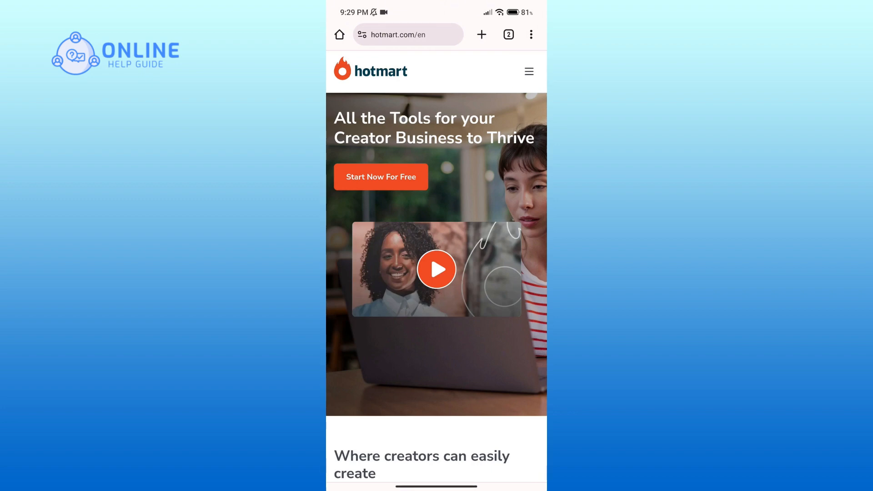
pyautogui.click(528, 71)
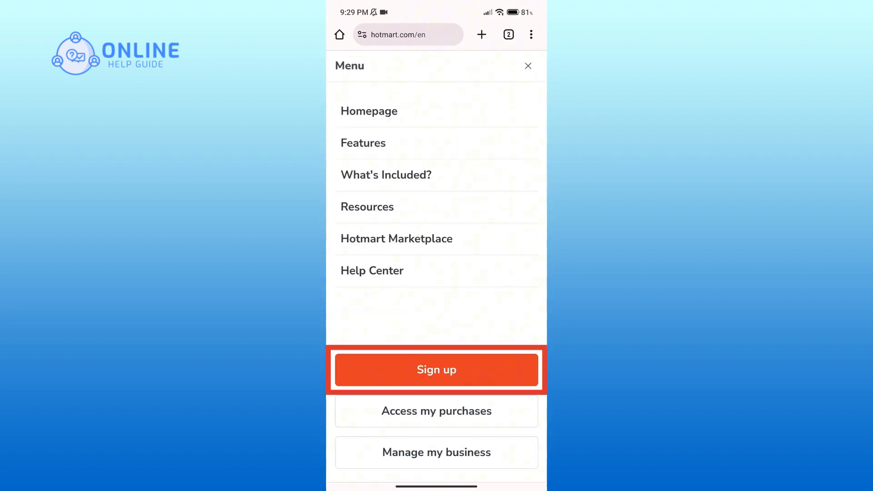